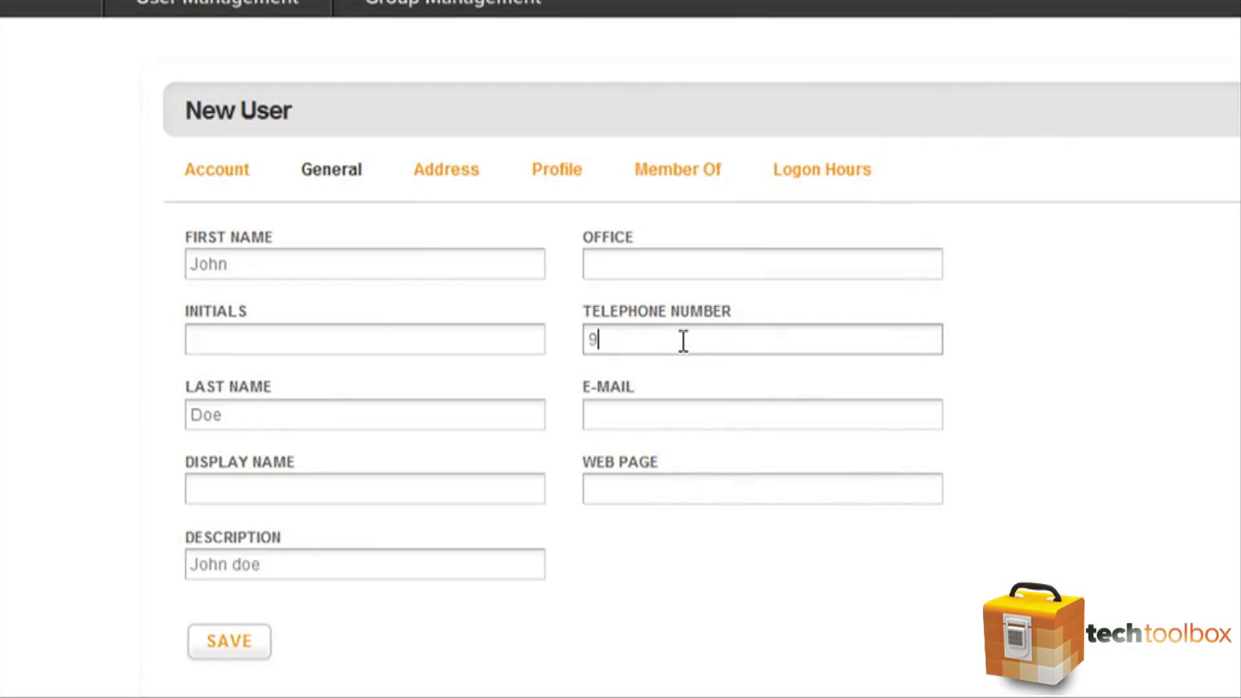
Step: Enter telephone 18555 plus jdoe's e-mail and web page, then view the Address details
text(185551212)
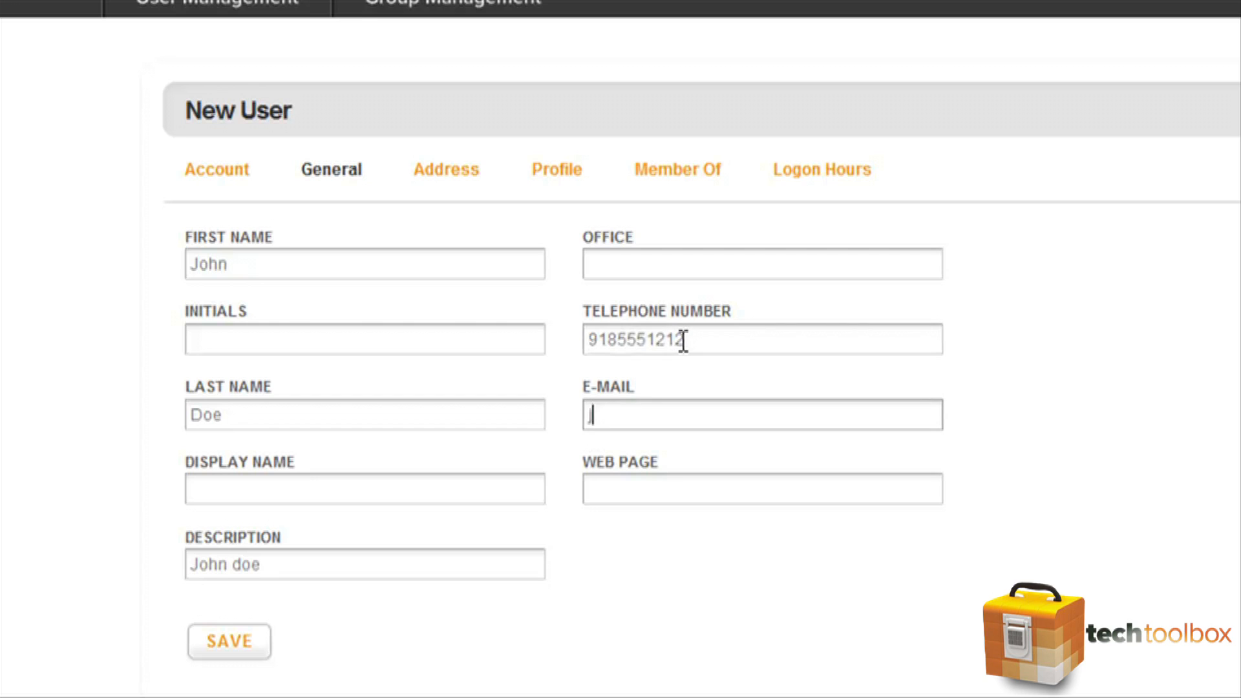
text(jdoe@com)
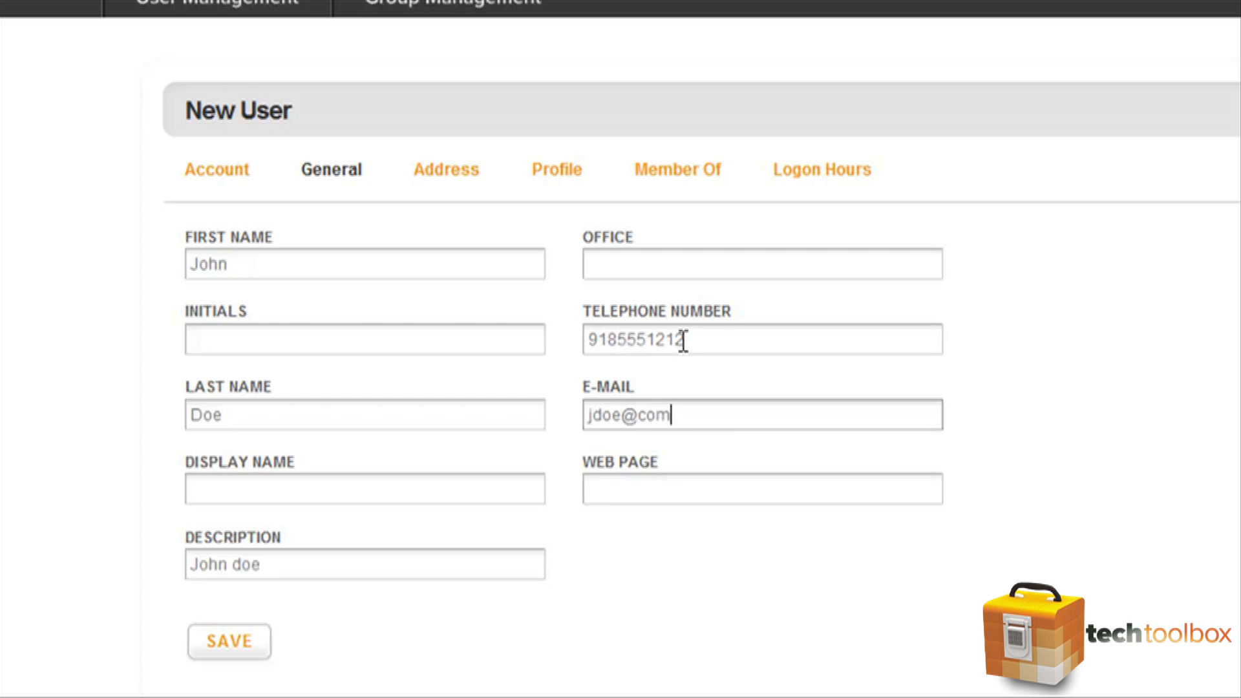
text(panyc.o)
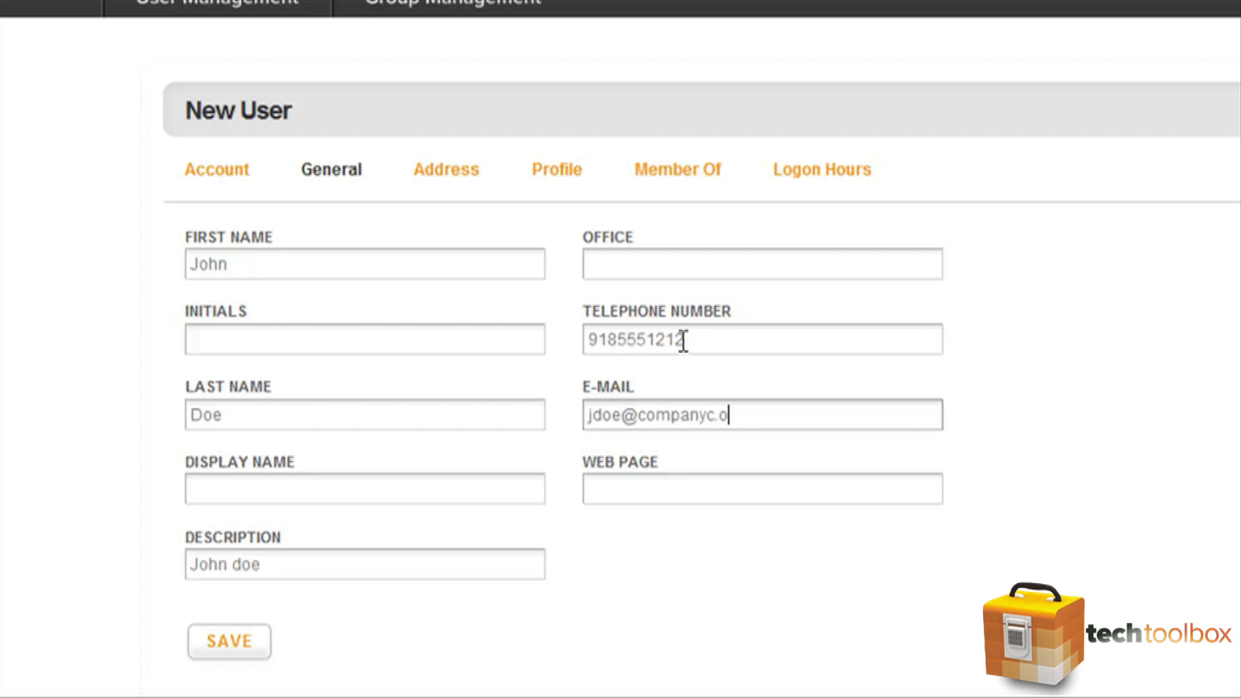
text(www)
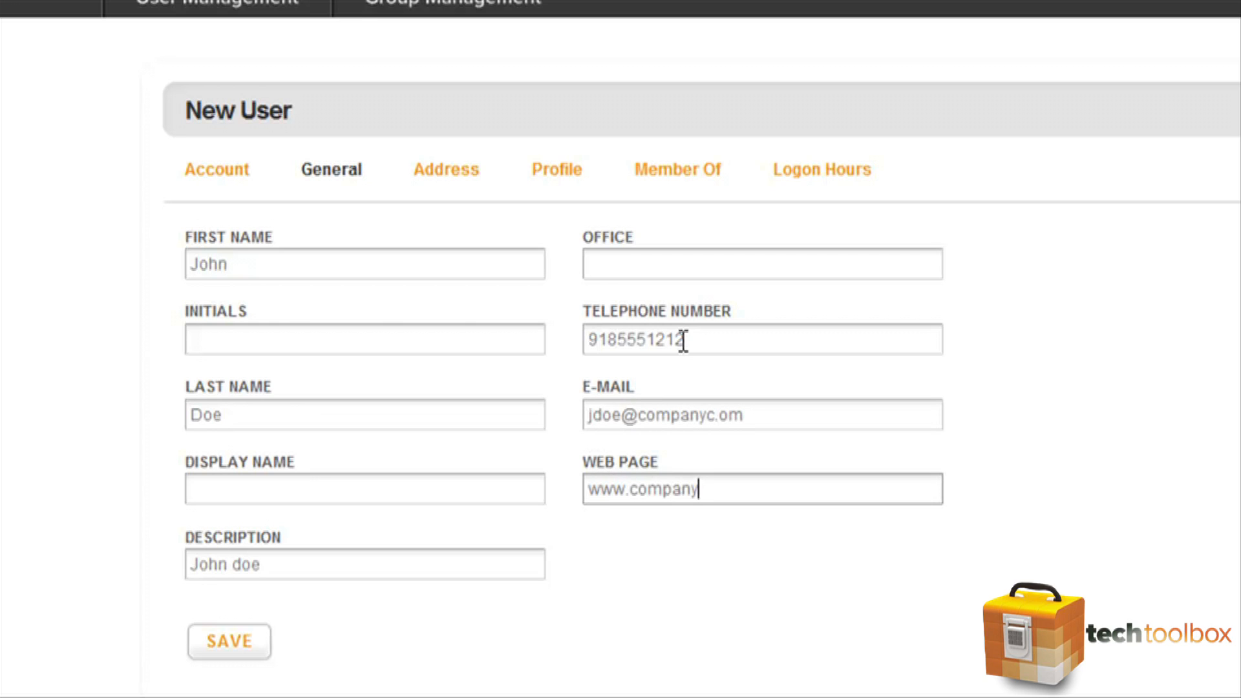
text(.com)
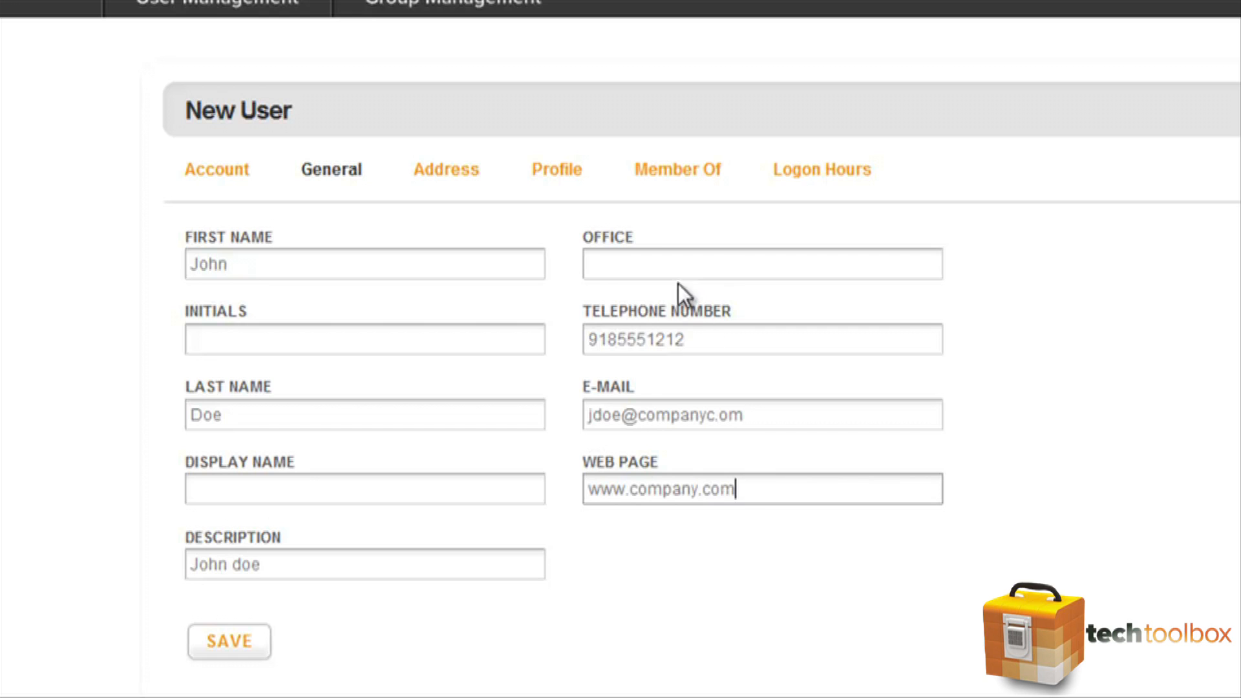
click(445, 169)
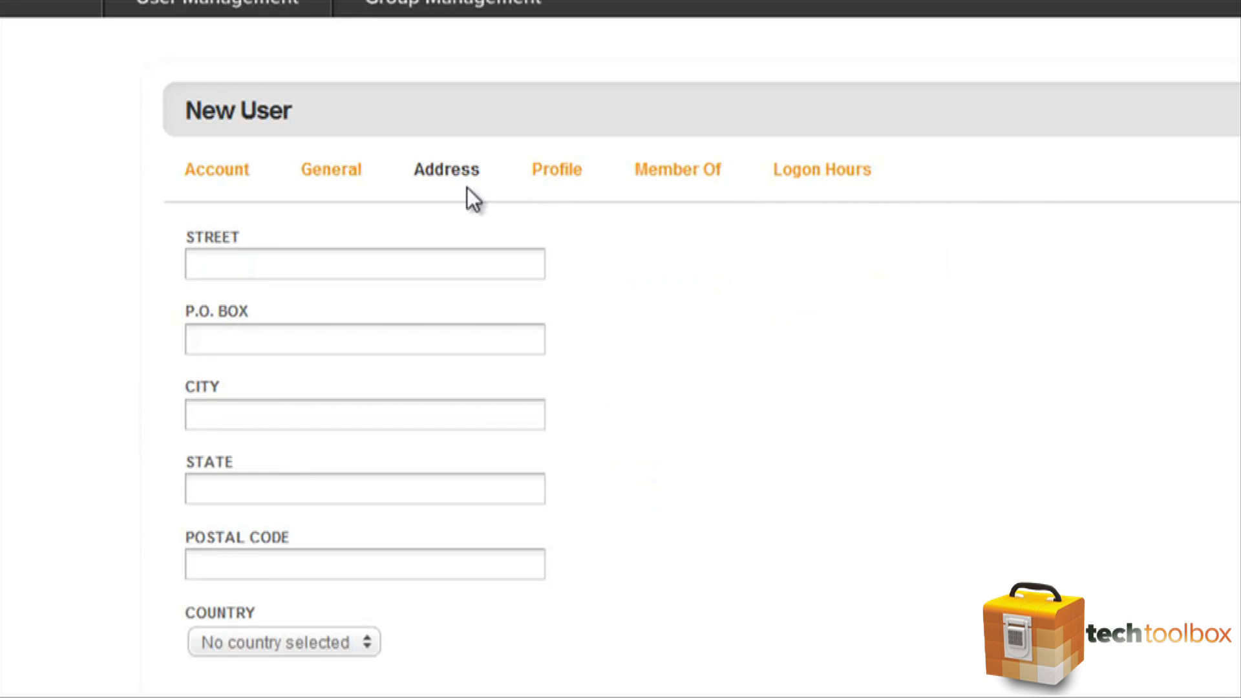
Step: Fill in 123 Main St, Tulsa, postal code 74136, country United States of America
click(364, 264)
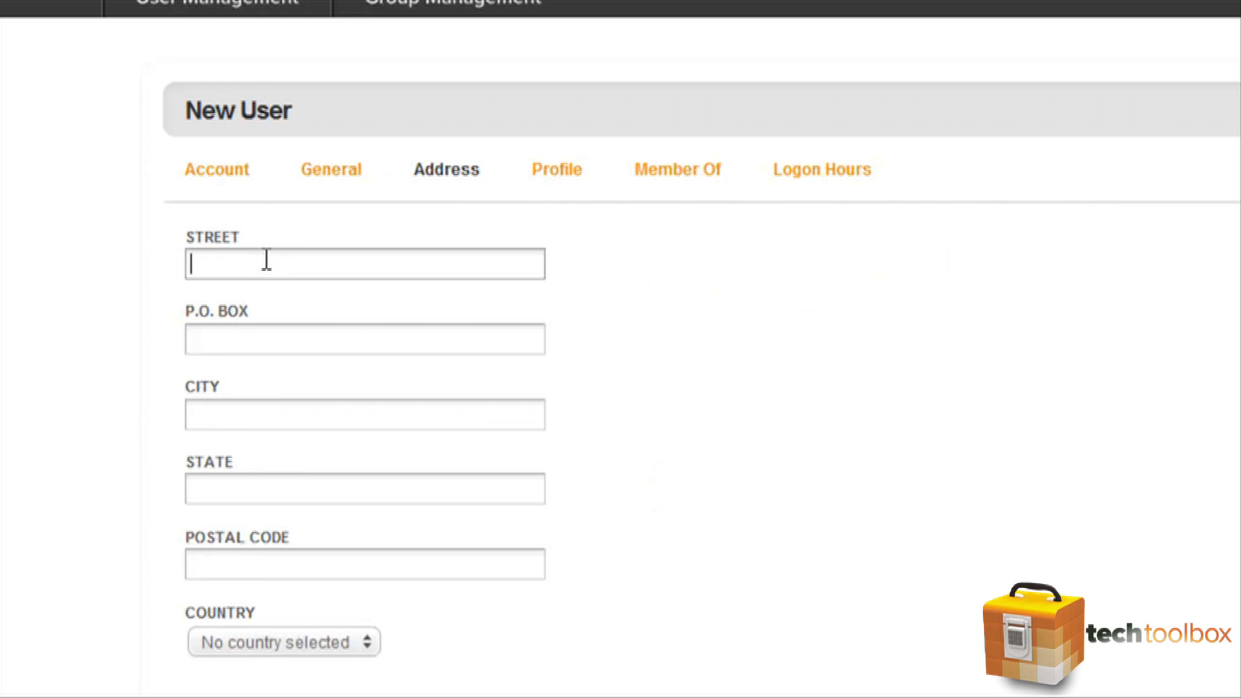
text(123 Mai)
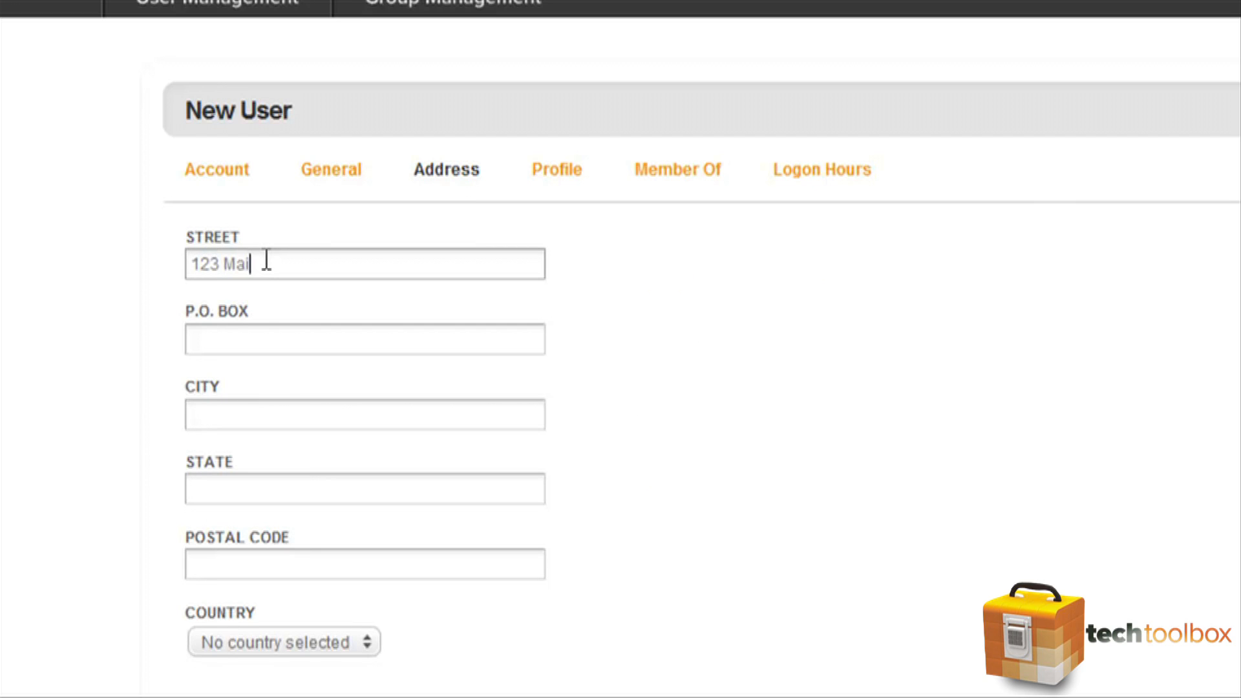
click(364, 414)
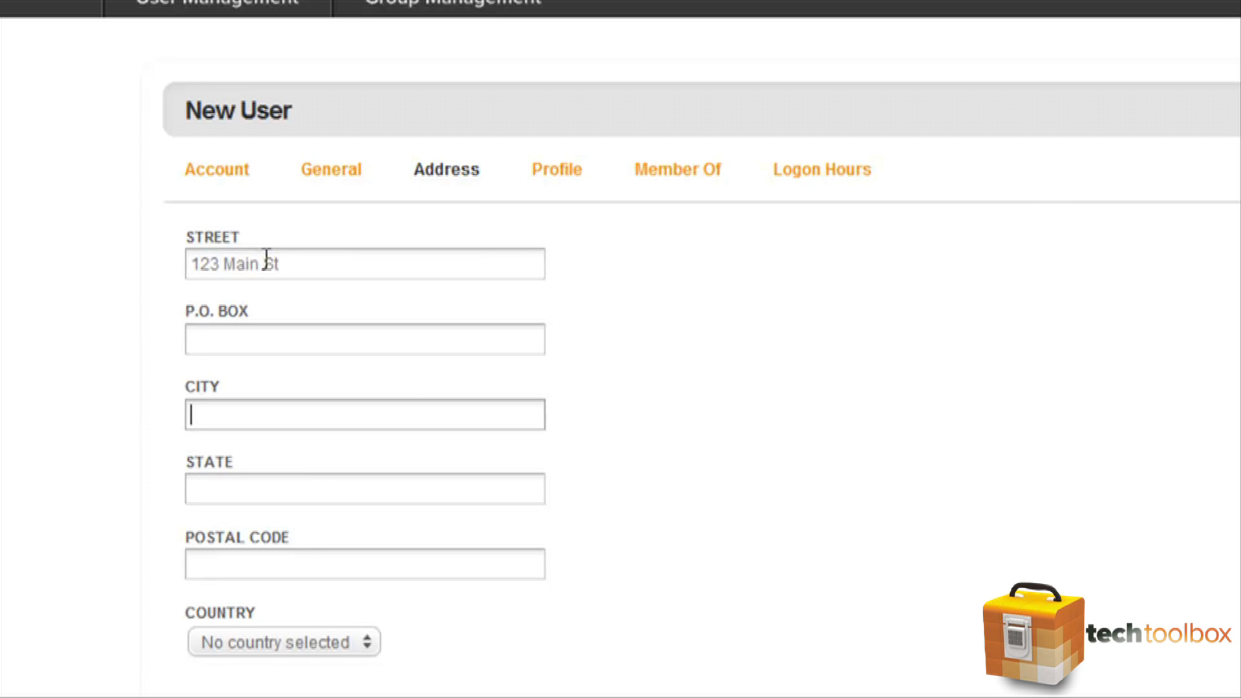
mouse_move(300, 402)
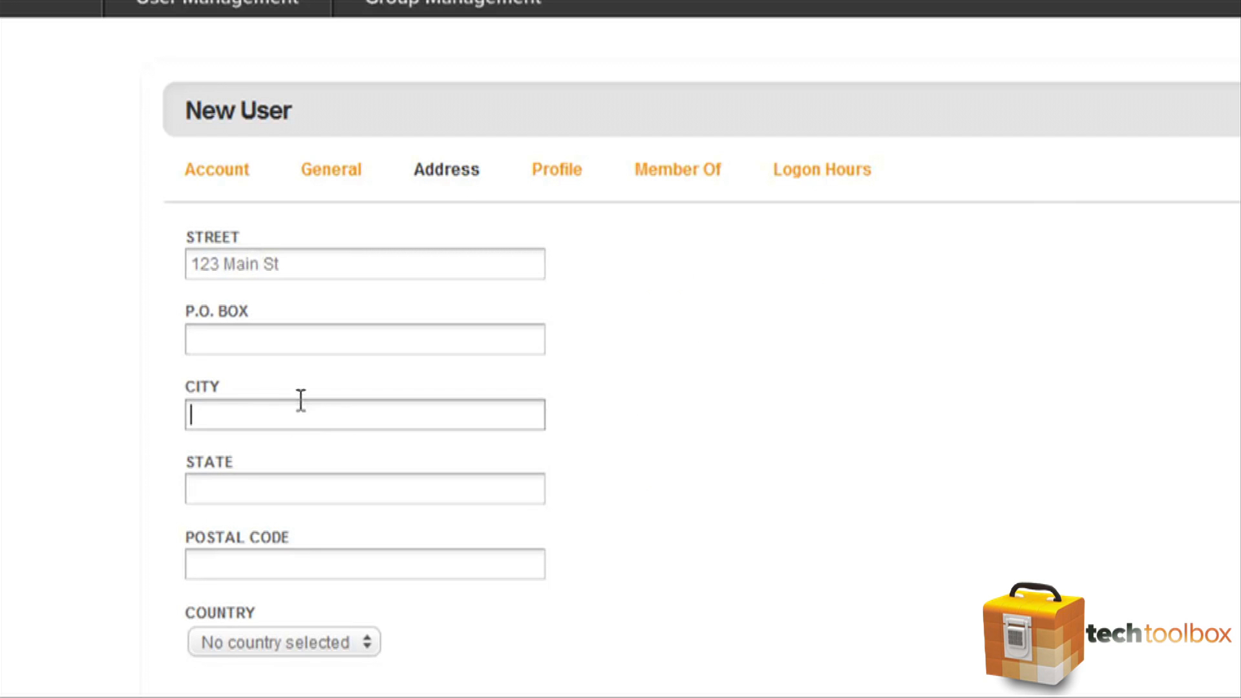
text(Tulsa)
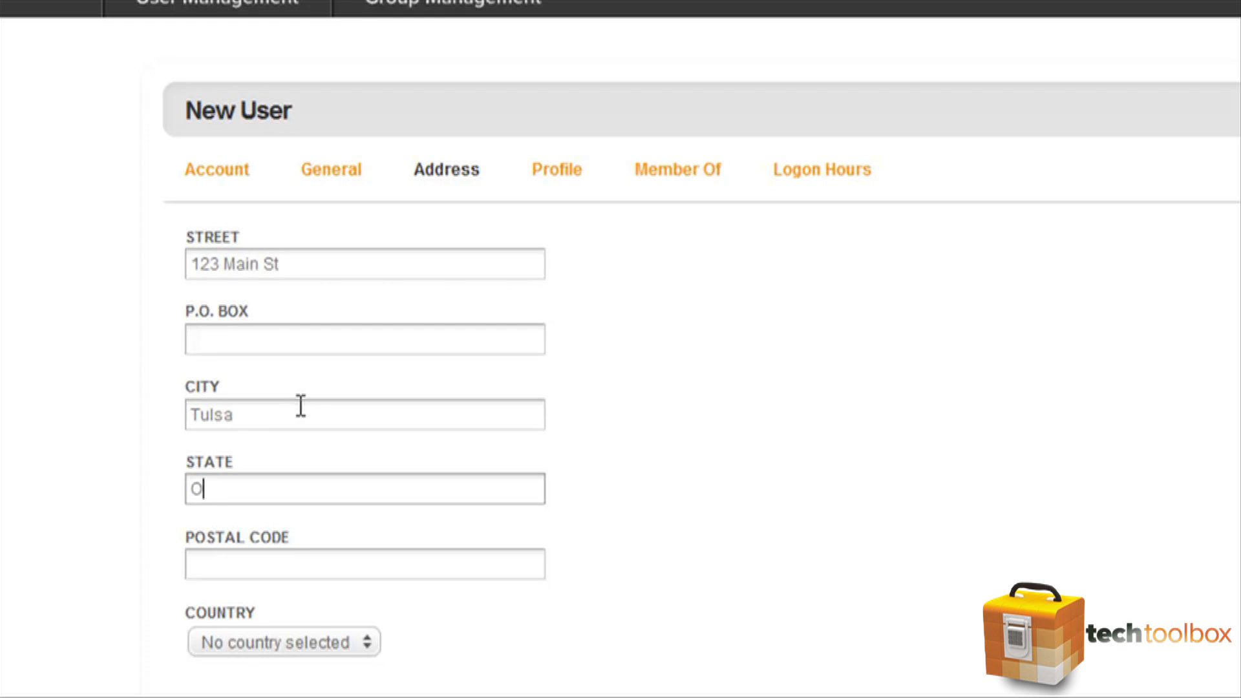
text(7)
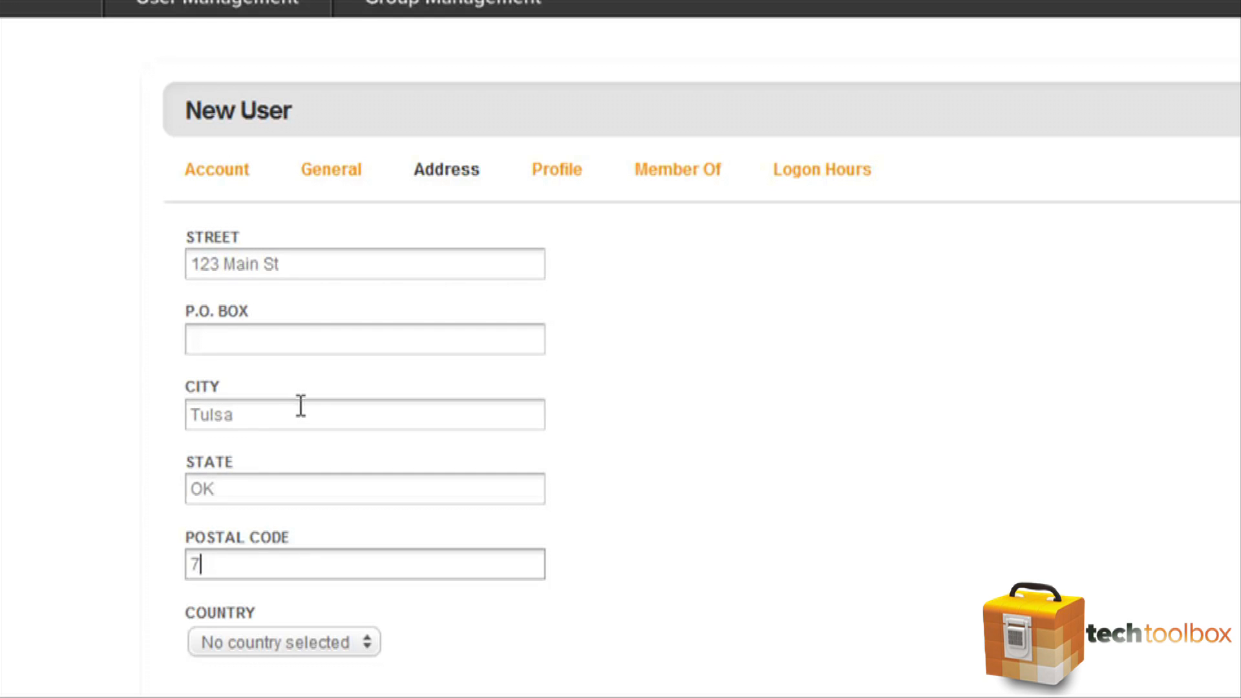
text(4136)
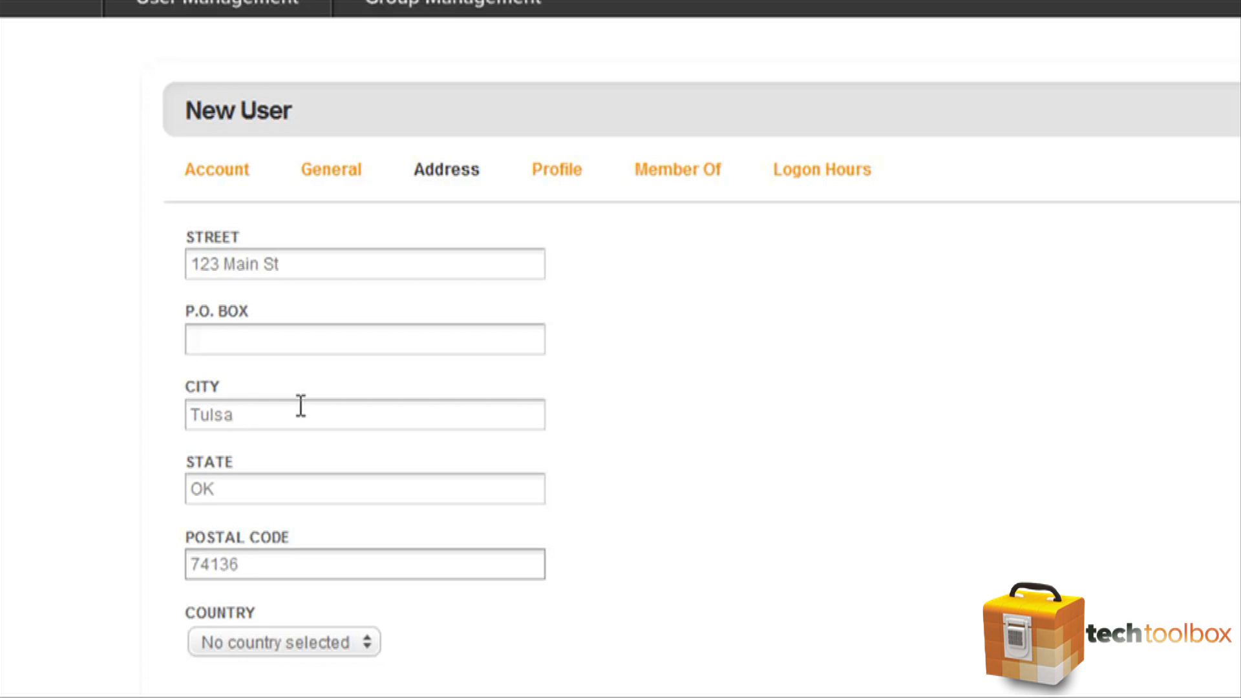
click(282, 641)
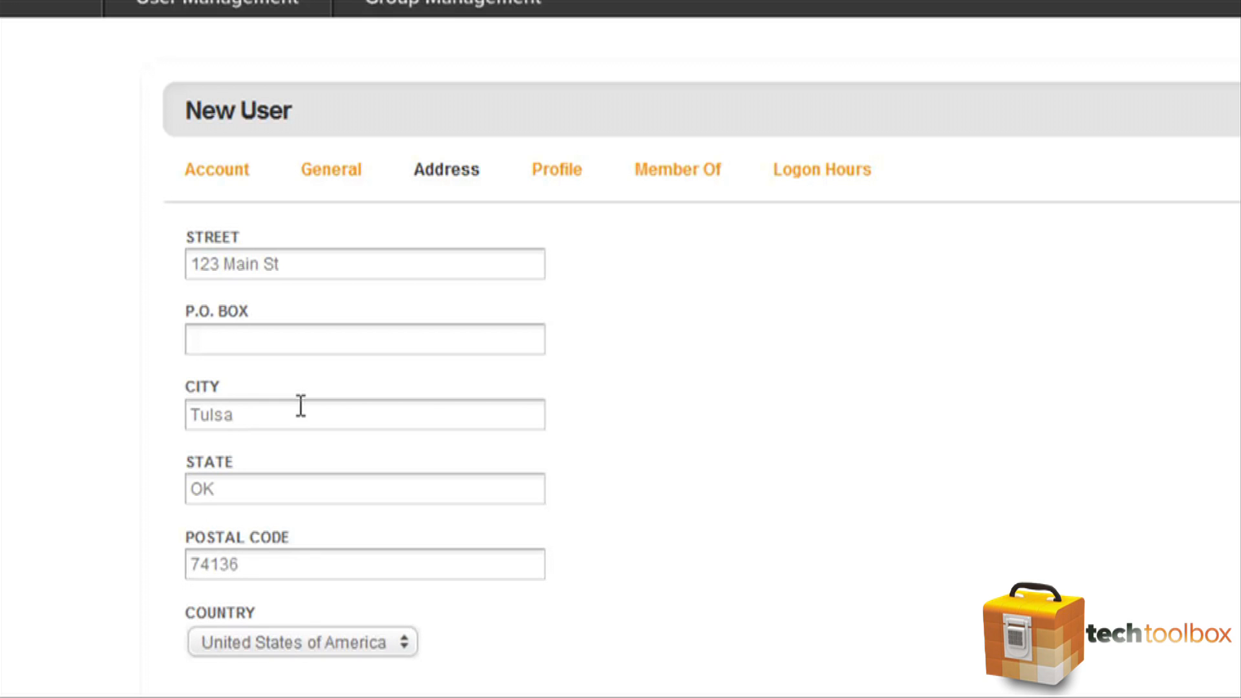
mouse_move(508, 225)
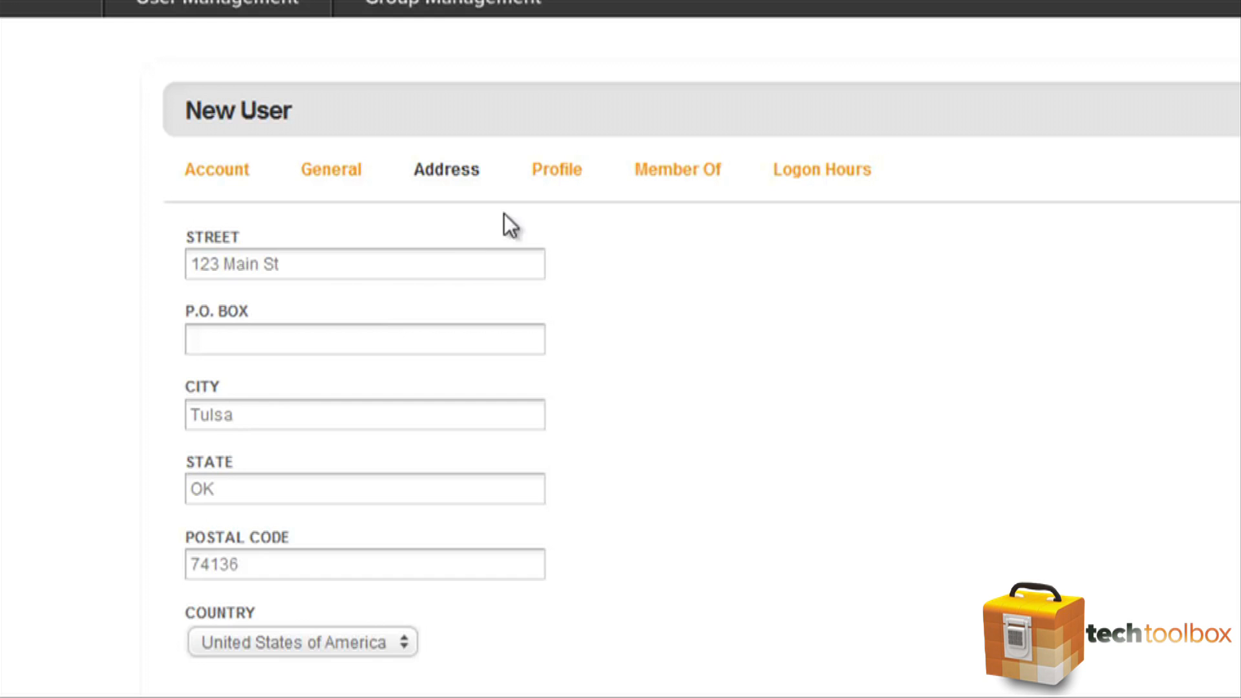
Step: Switch the New User form to the Profile tab showing profile path, logon script and home folder
click(556, 169)
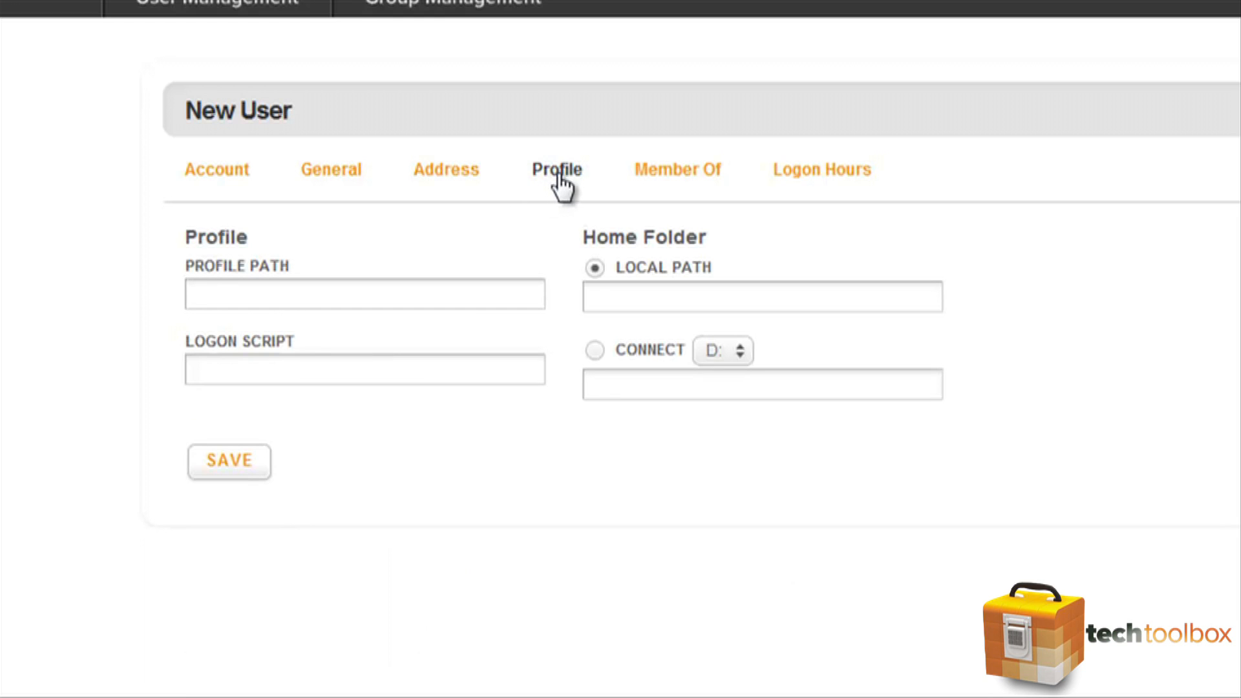
mouse_move(747, 266)
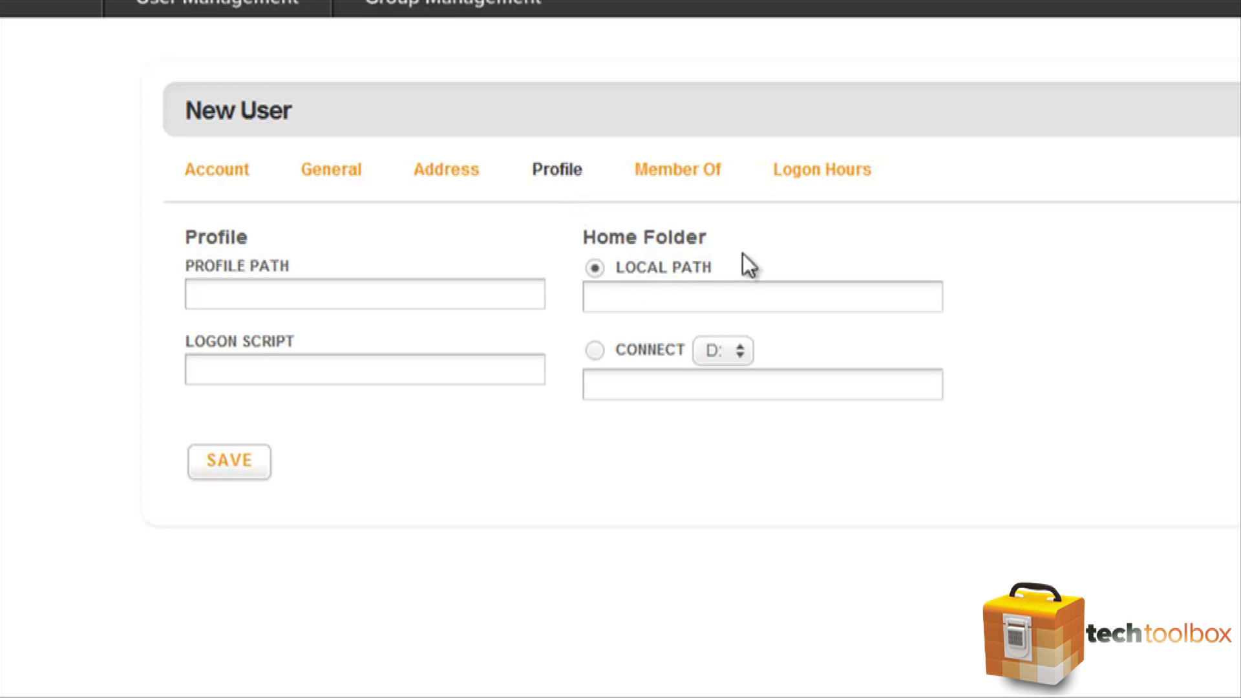
mouse_move(748, 253)
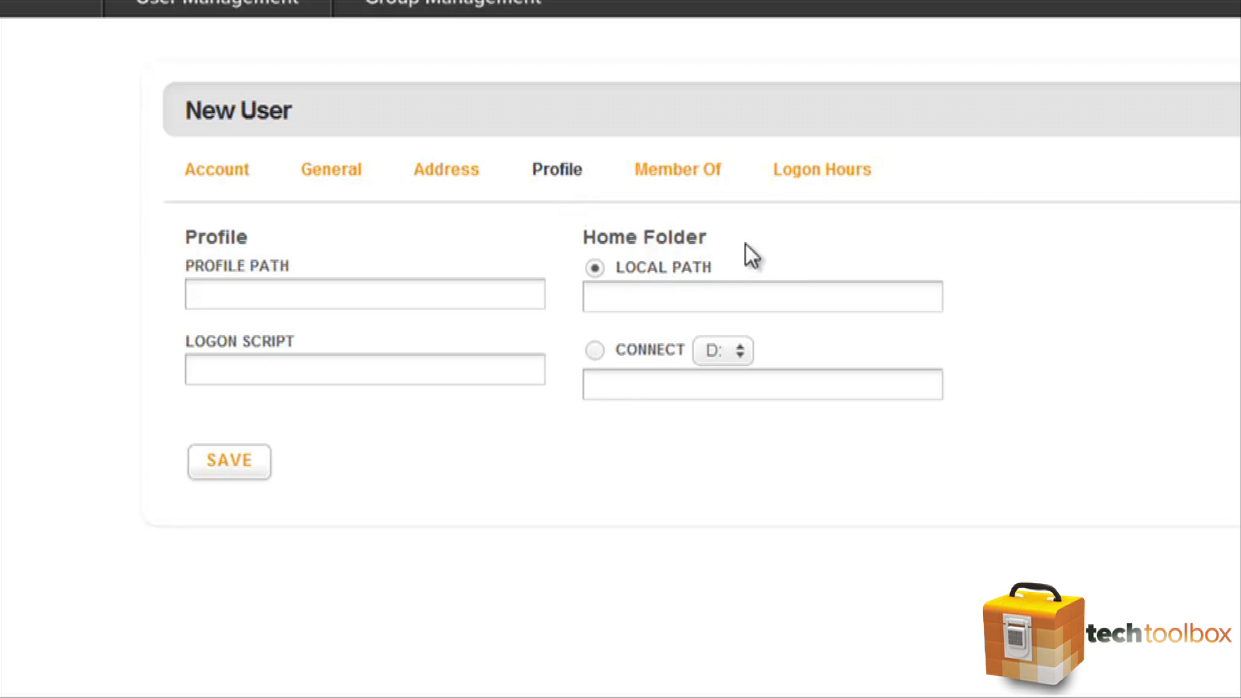
mouse_move(701, 194)
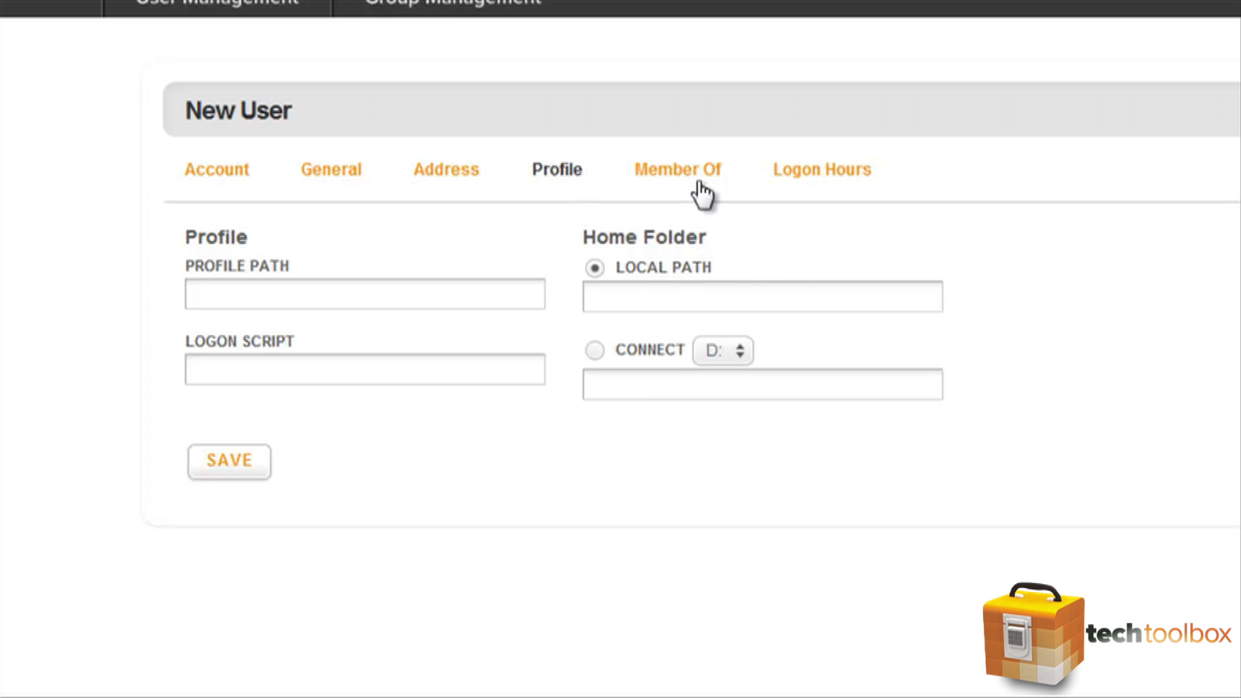
Step: Add Backup Operators and bkgroup2 through DnsUpdateProxy to jdoe's group memberships
click(677, 168)
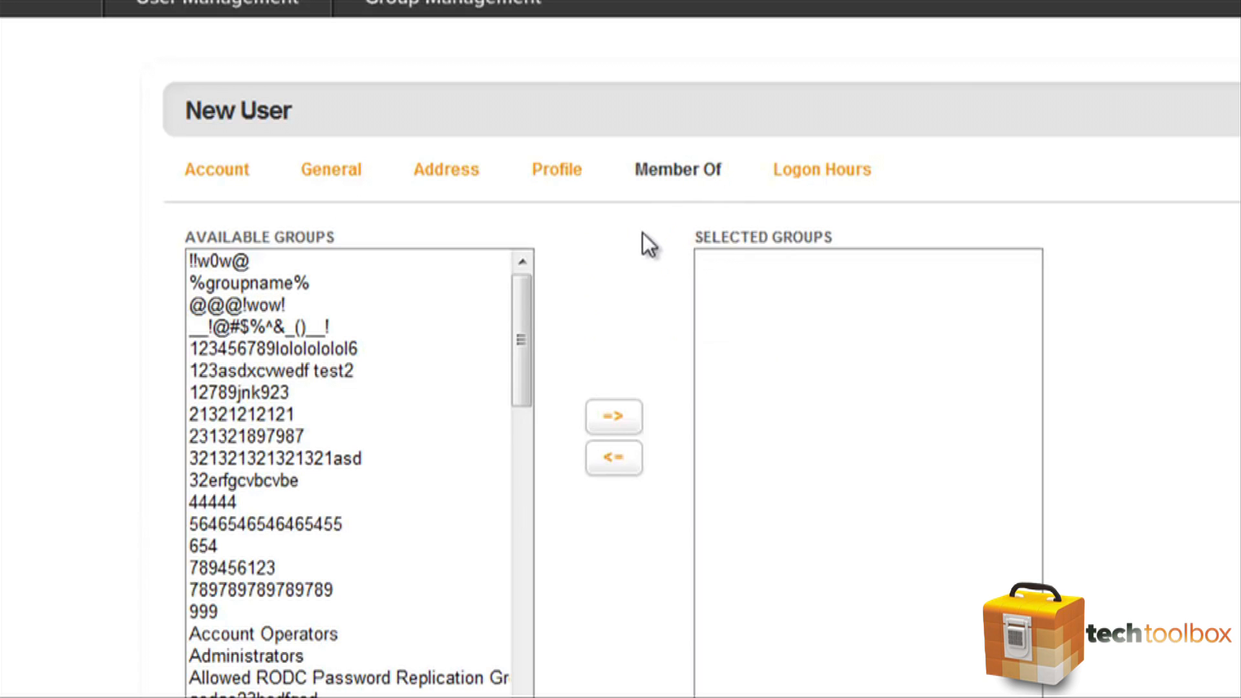
mouse_move(485, 353)
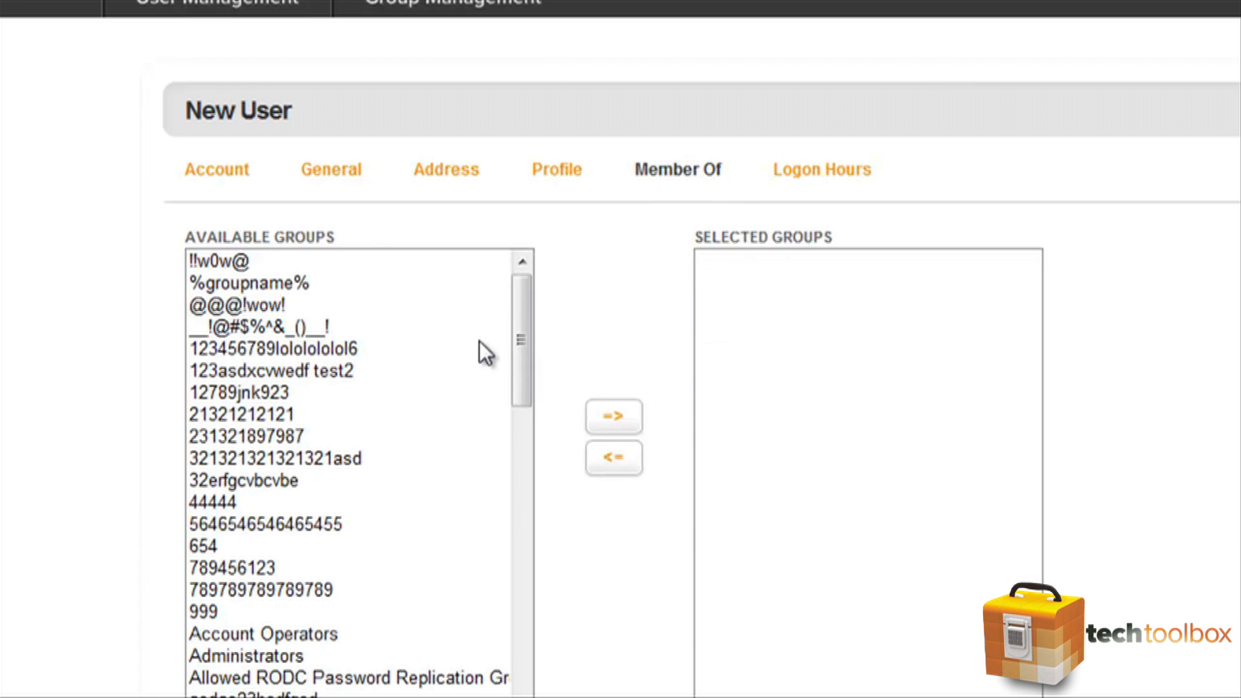
scroll(down, 3)
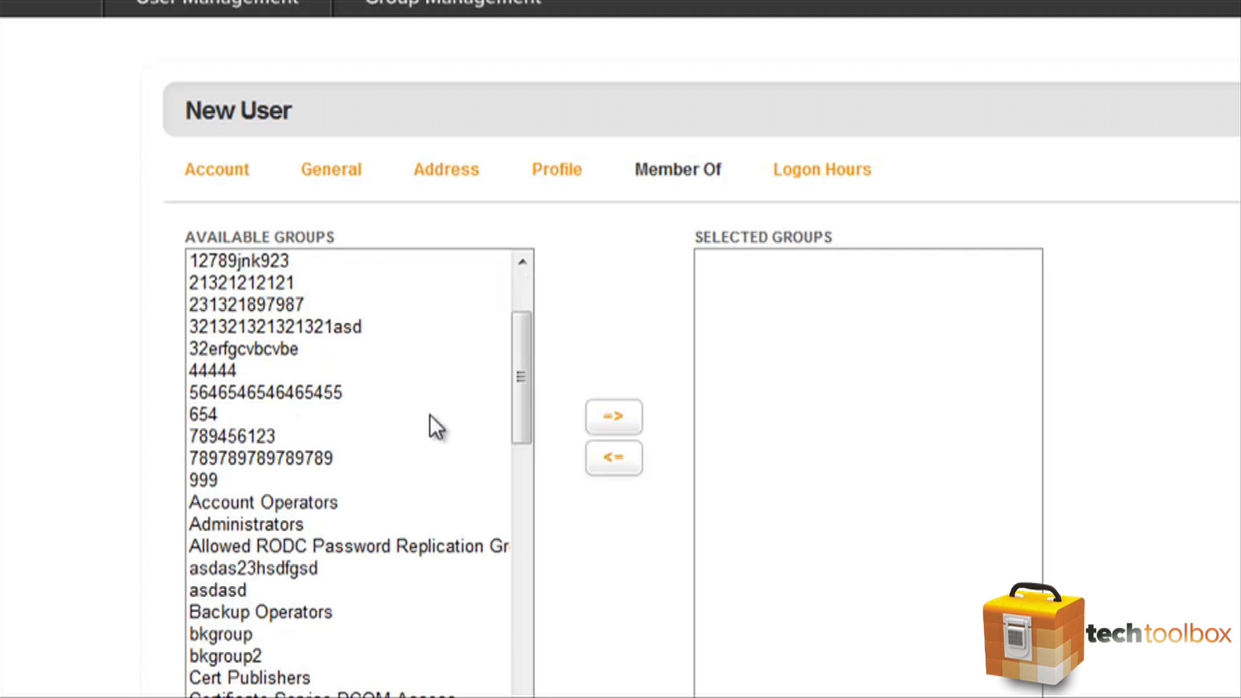
scroll(down, 3)
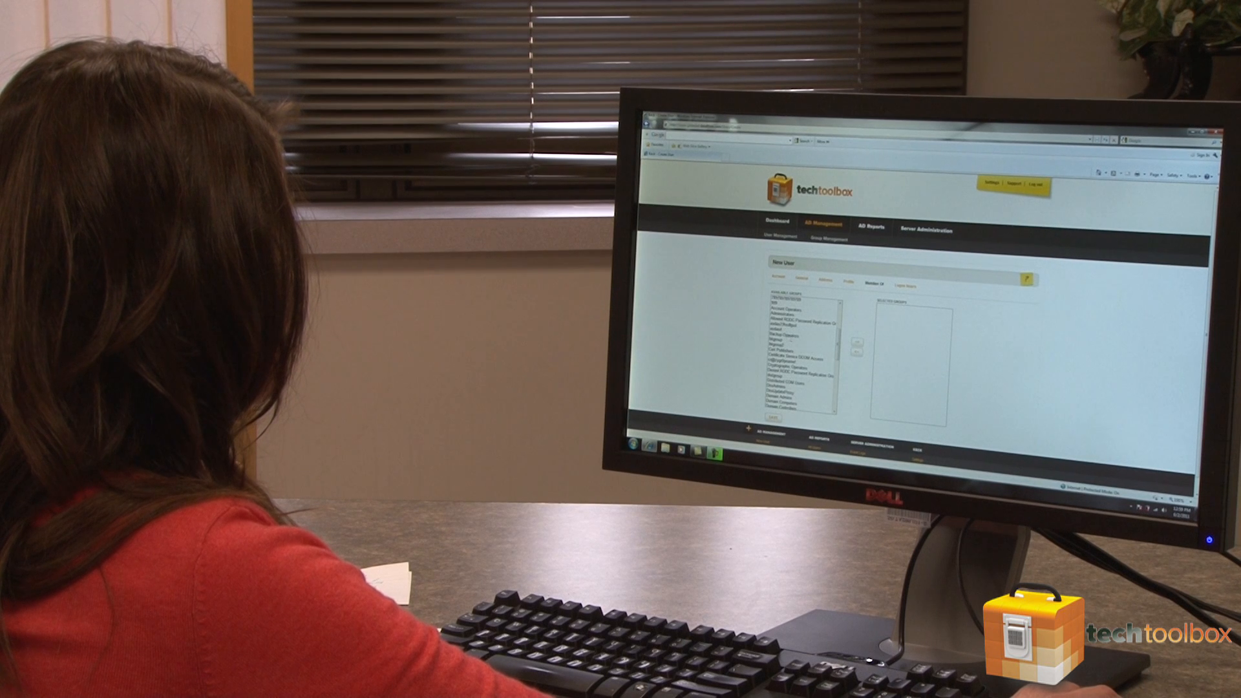
click(791, 334)
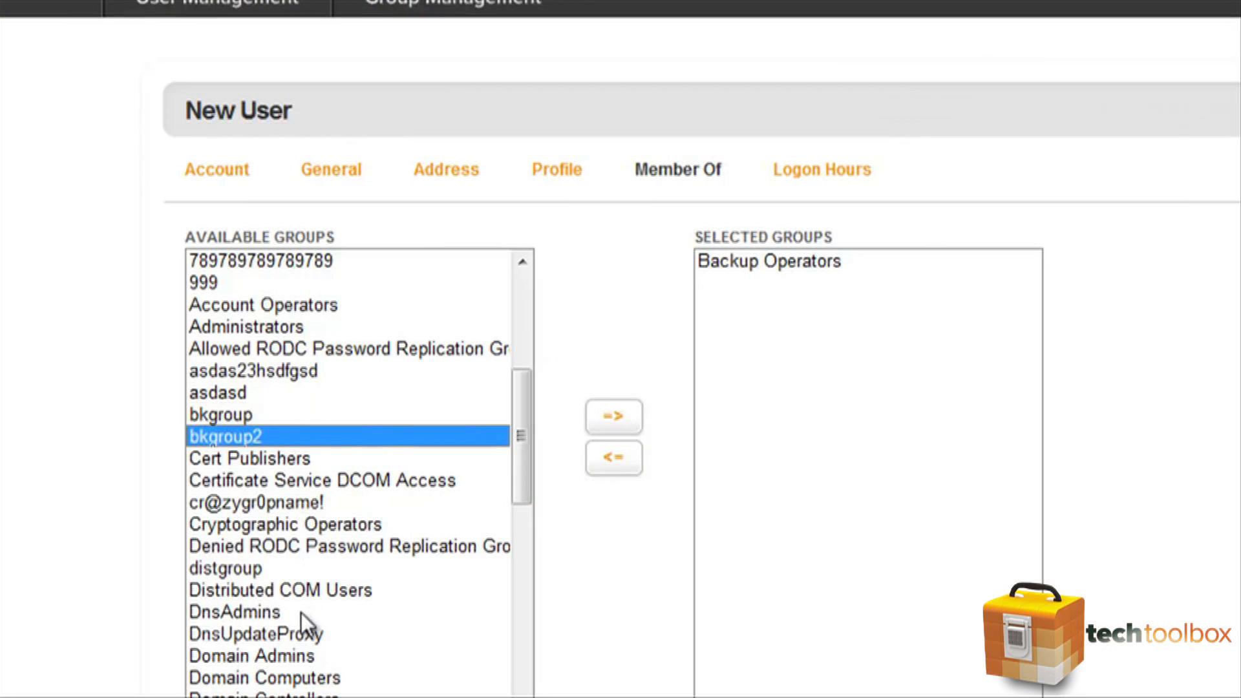
click(254, 633)
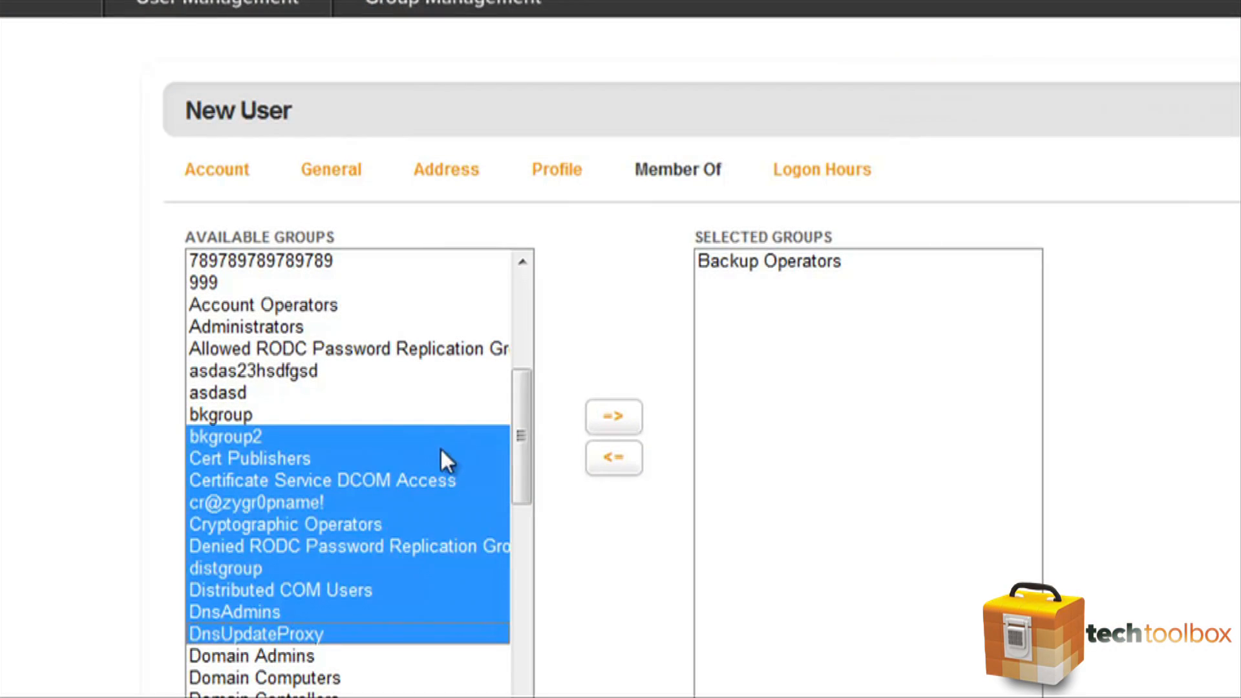
click(613, 416)
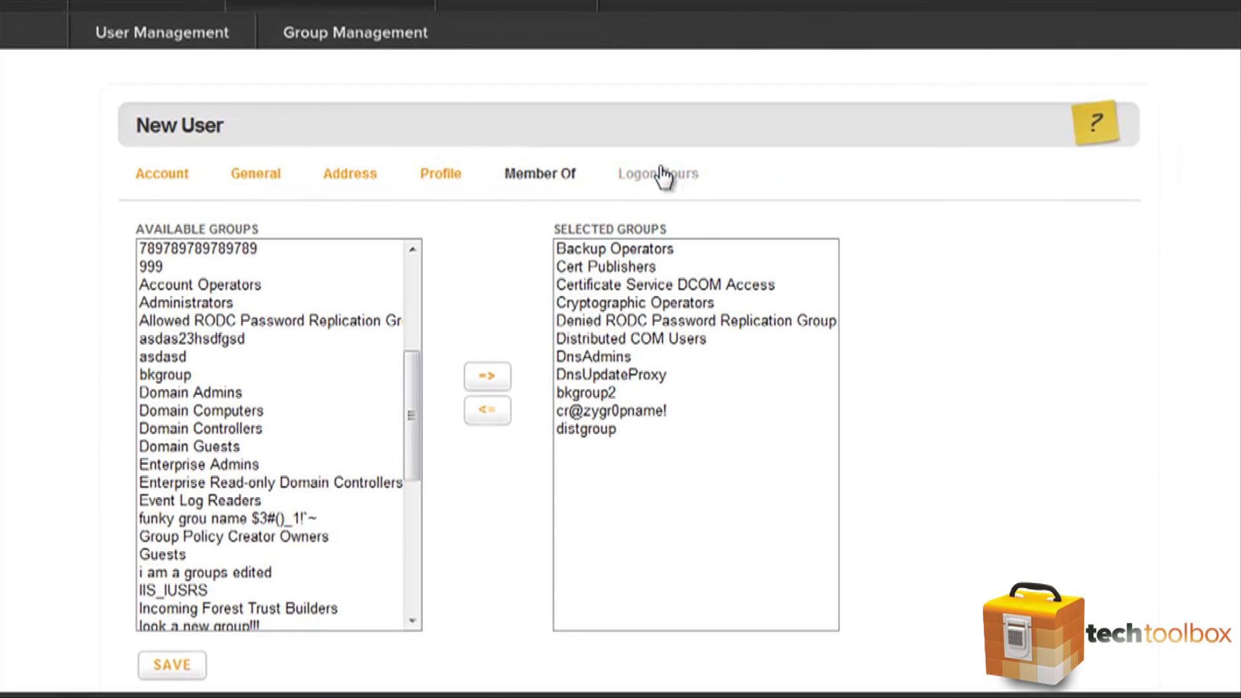
Step: Deny logon at 4 AM Sunday–Thursday and all Saturday, then save user jdoe
click(656, 173)
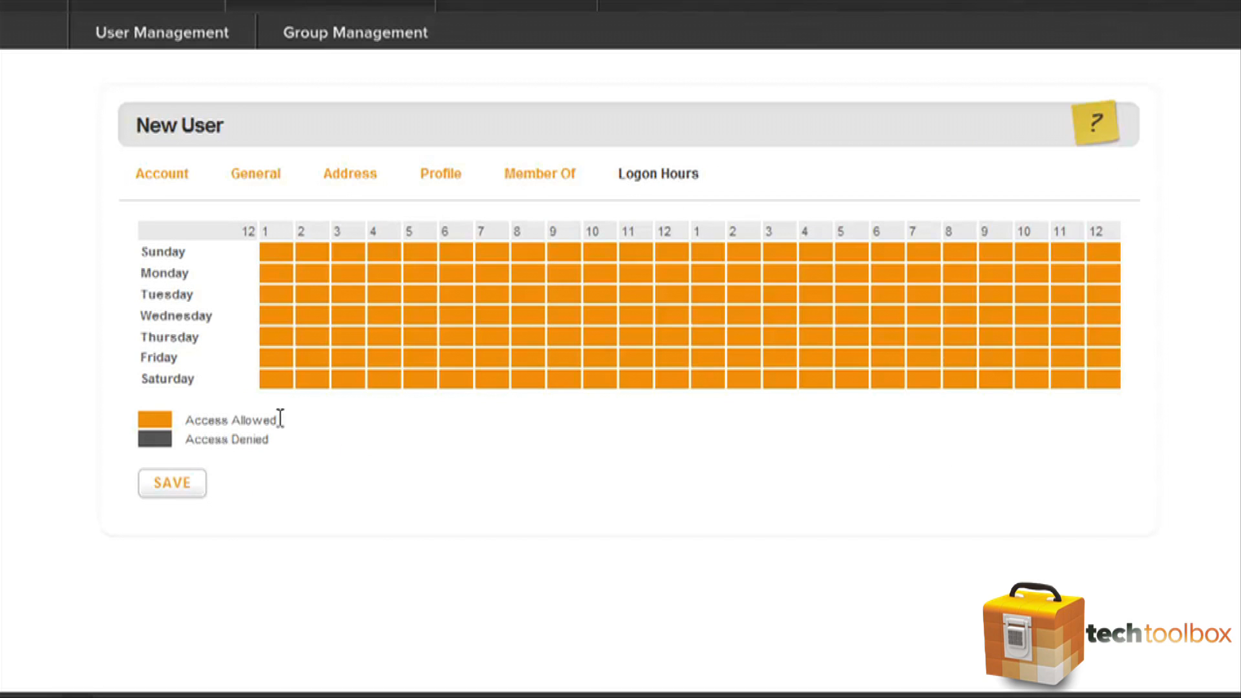
mouse_move(147, 416)
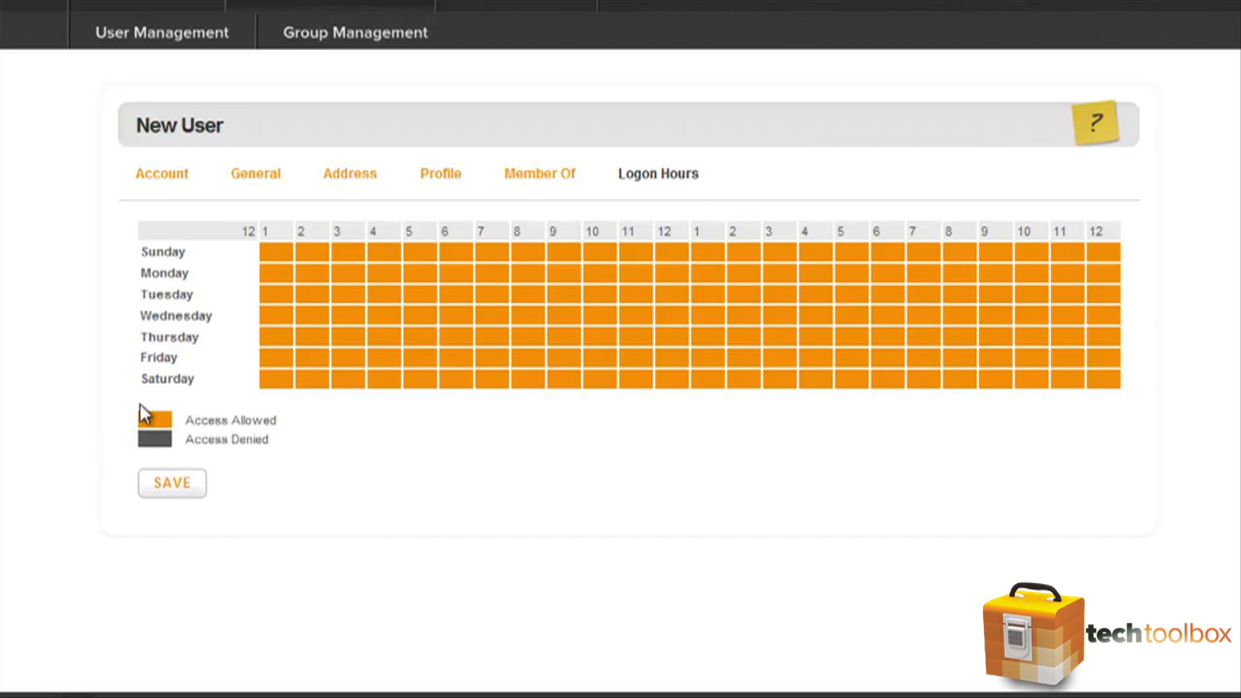
mouse_move(154, 427)
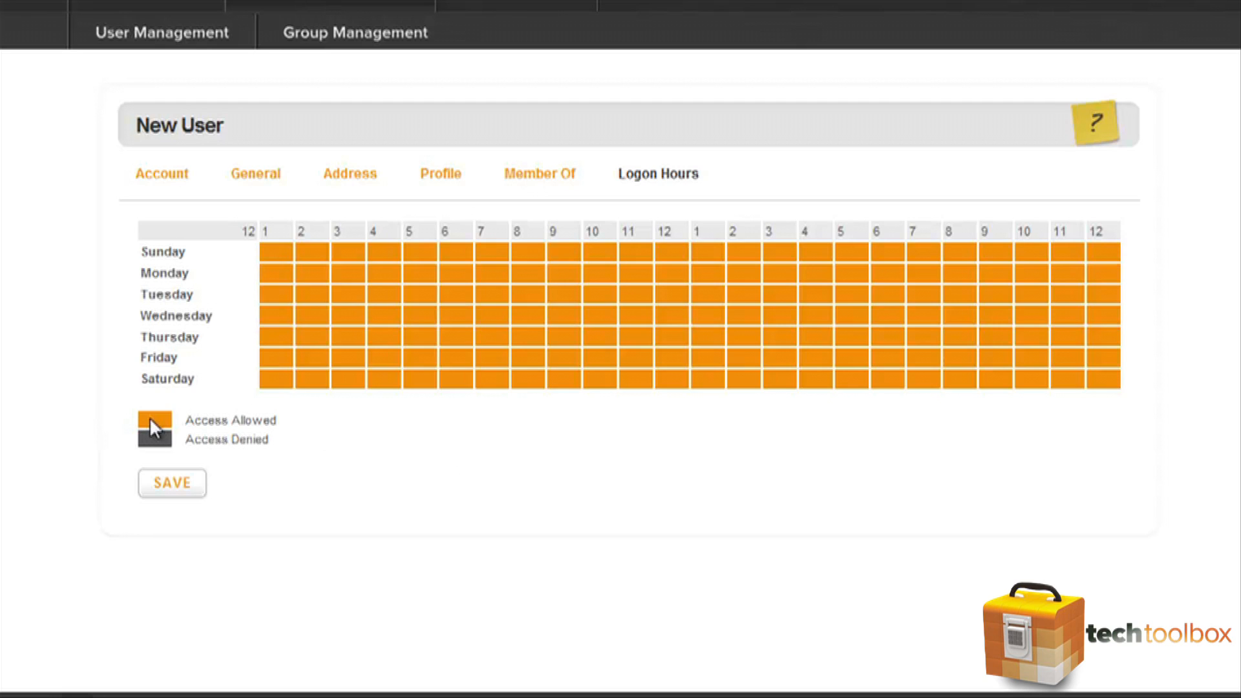
mouse_move(389, 313)
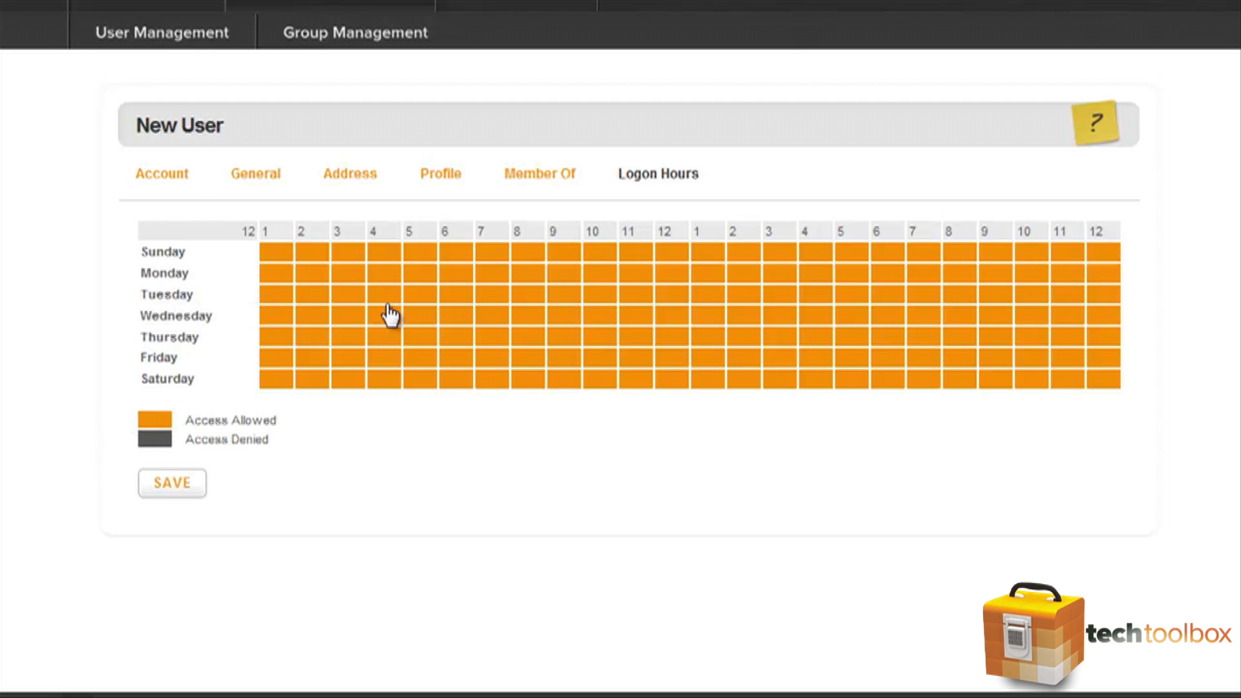
mouse_move(394, 261)
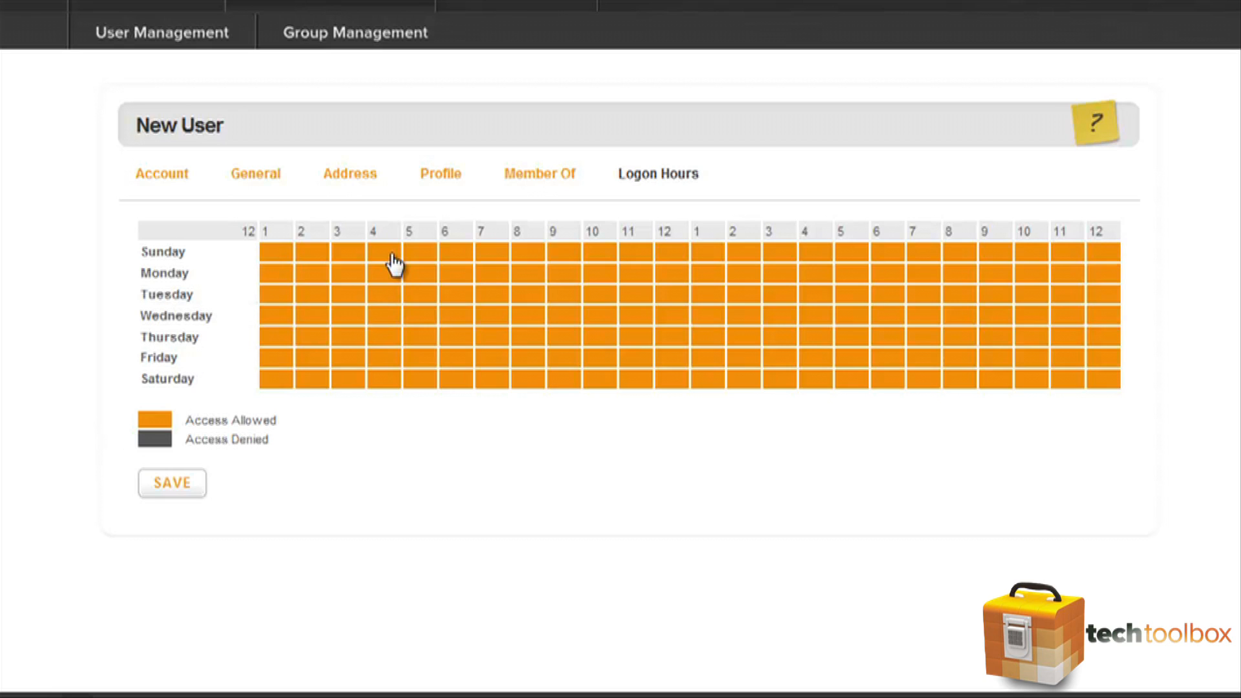
click(382, 251)
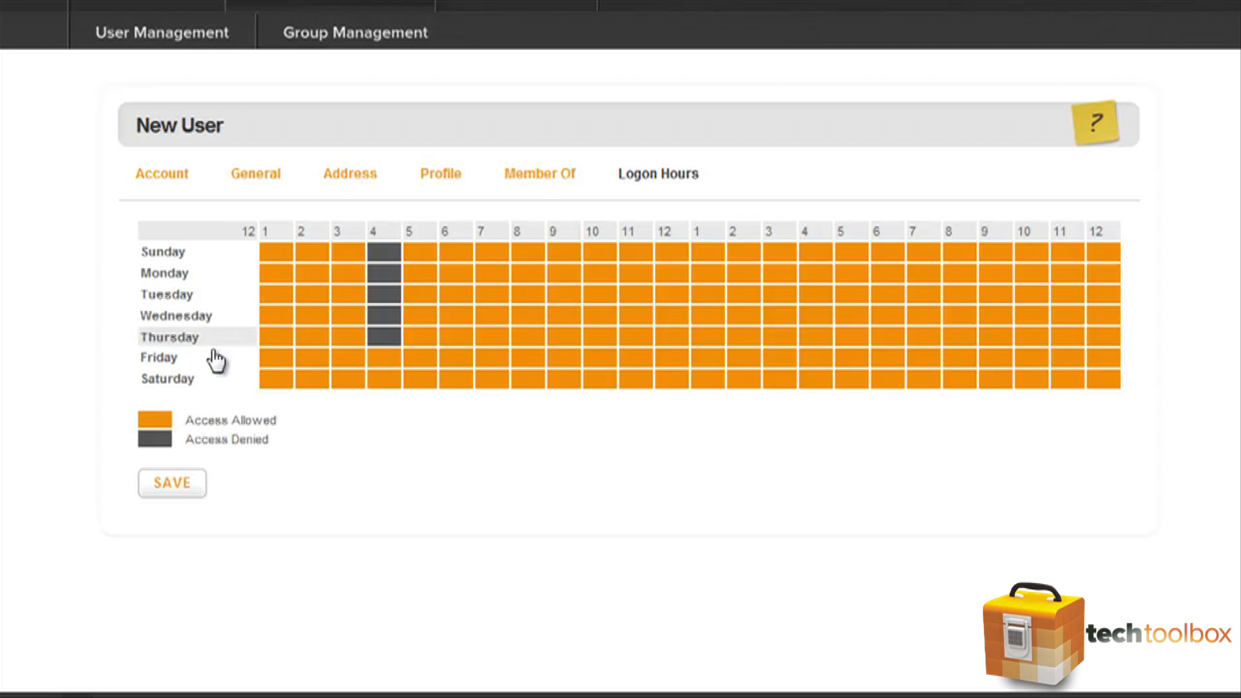
mouse_move(186, 387)
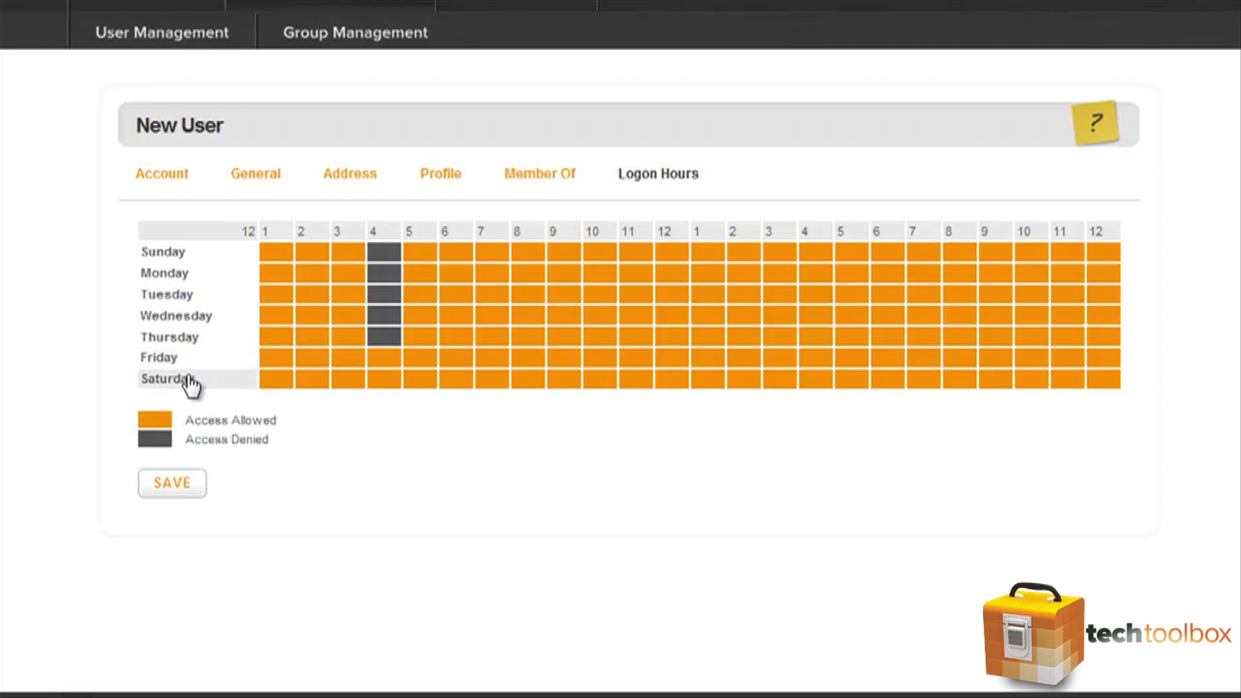
click(166, 378)
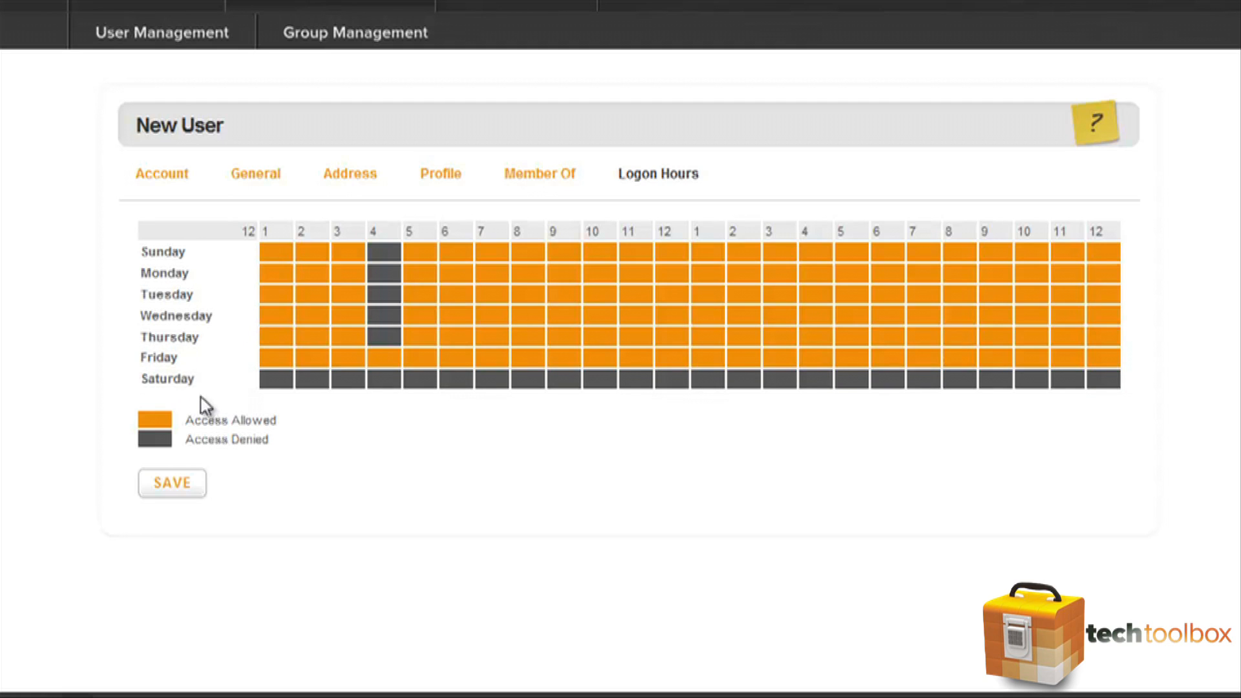
mouse_move(485, 468)
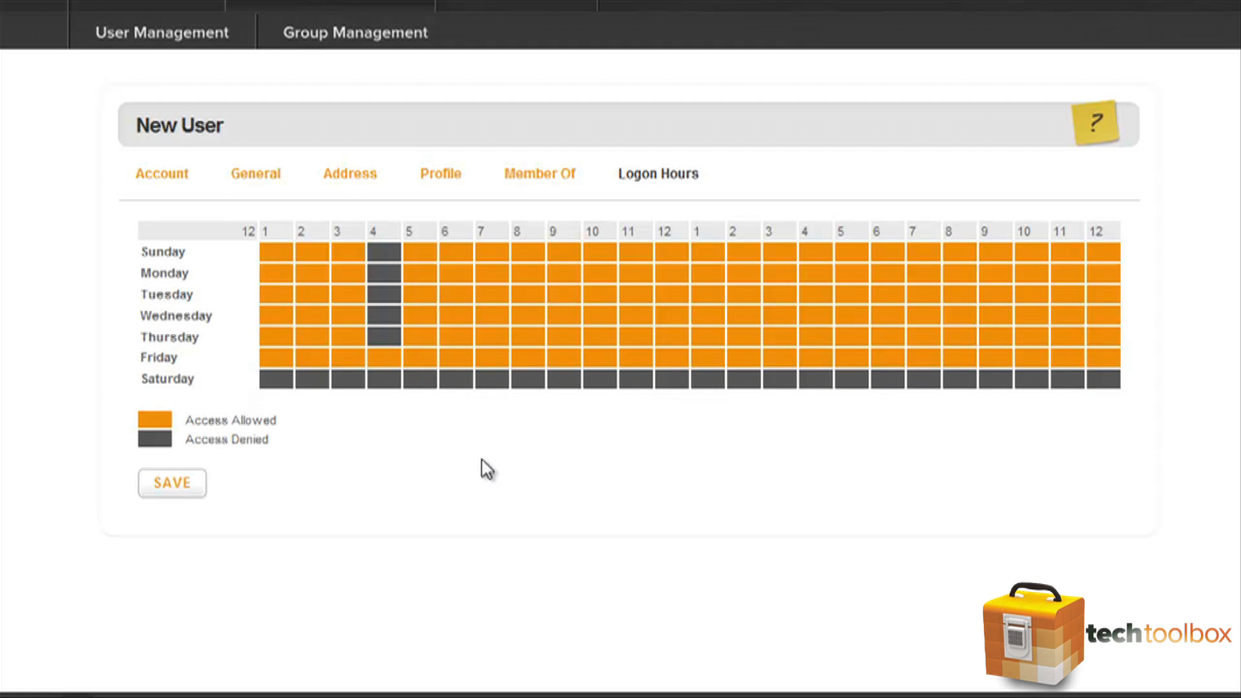
click(172, 483)
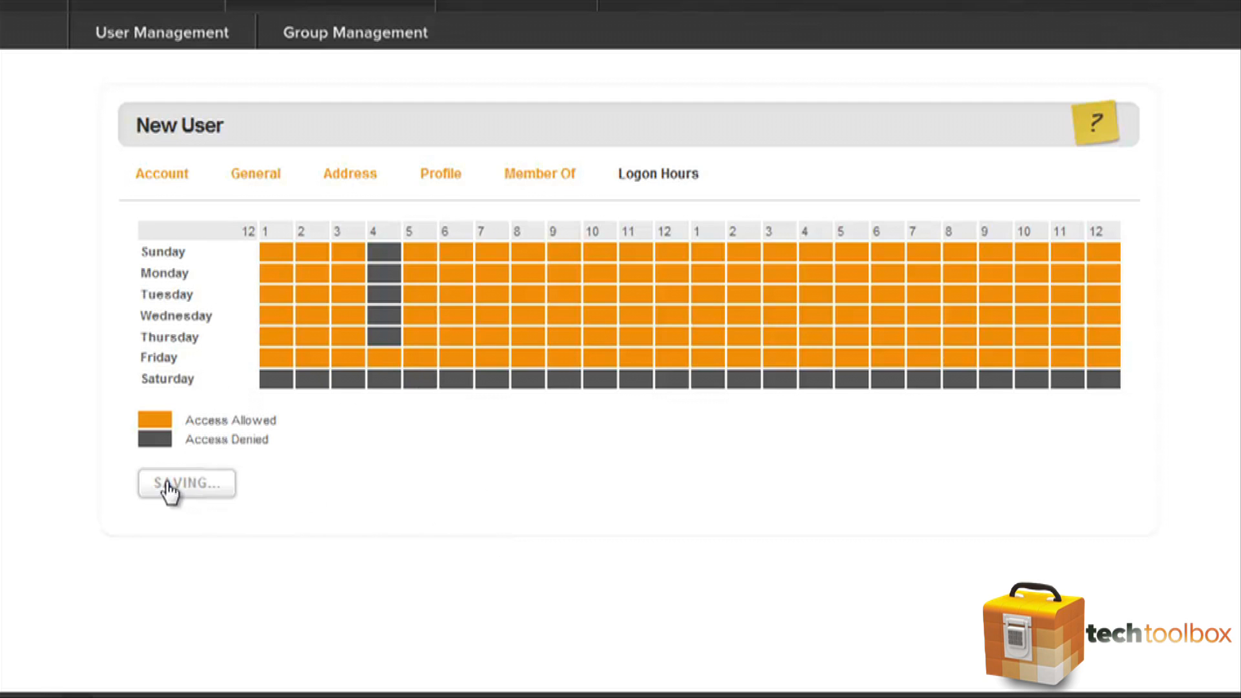
click(186, 482)
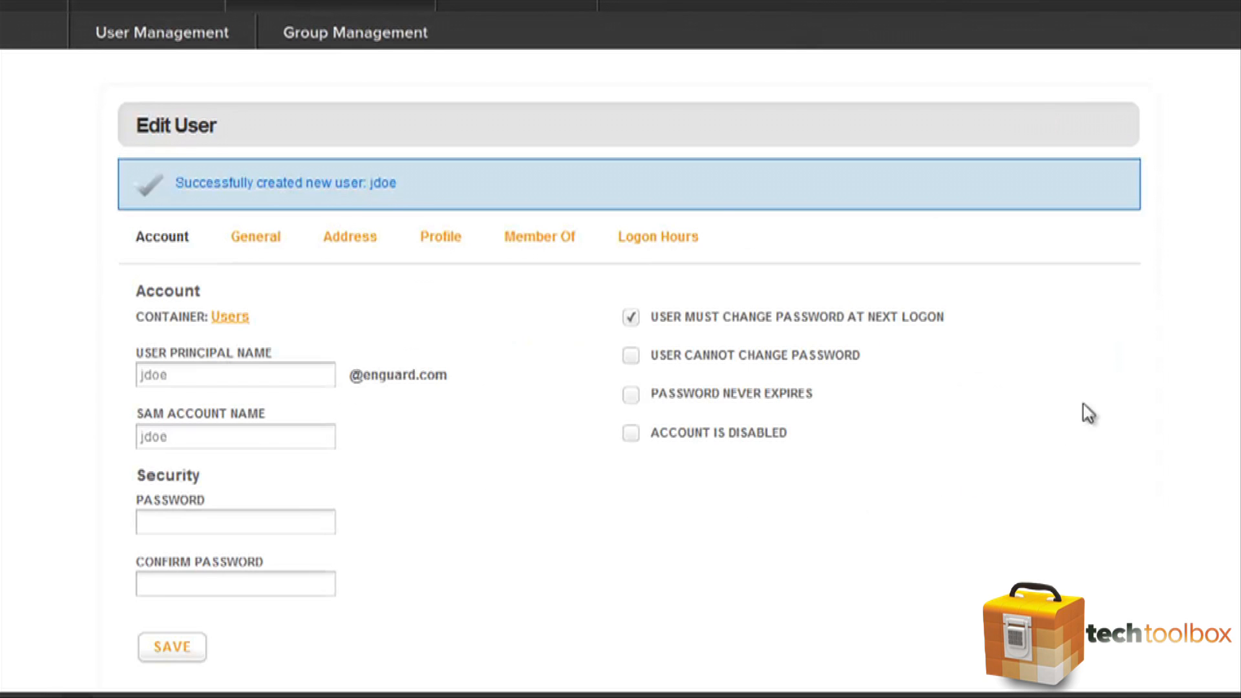